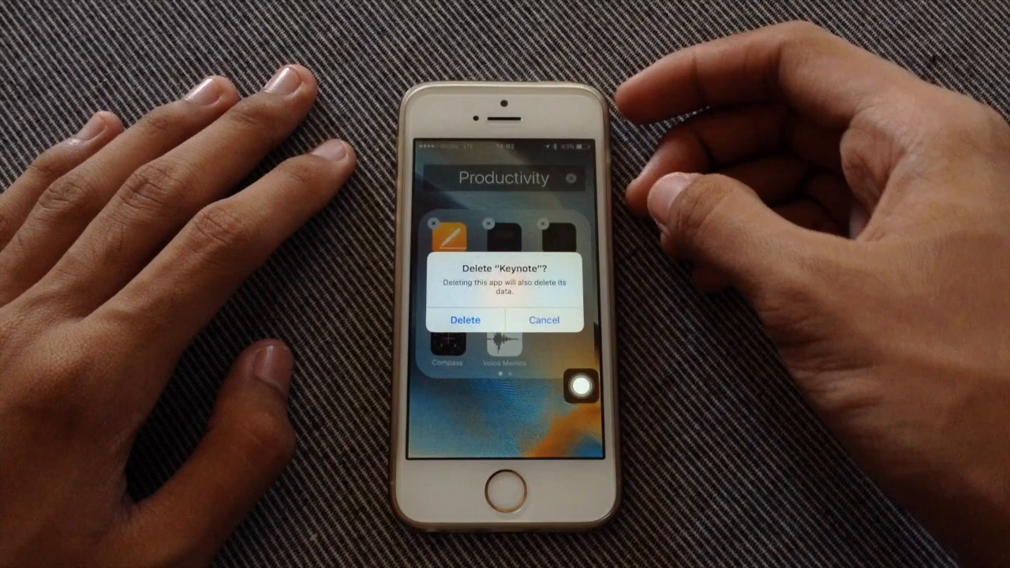
- Confirm deleting the Keynote app from the Productivity folder
click(543, 319)
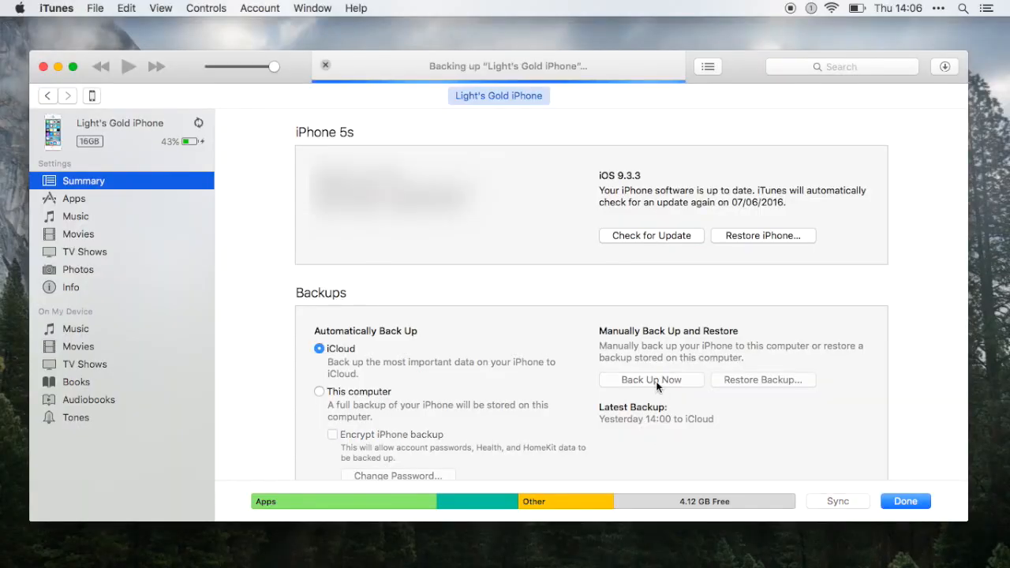
mouse_move(551, 244)
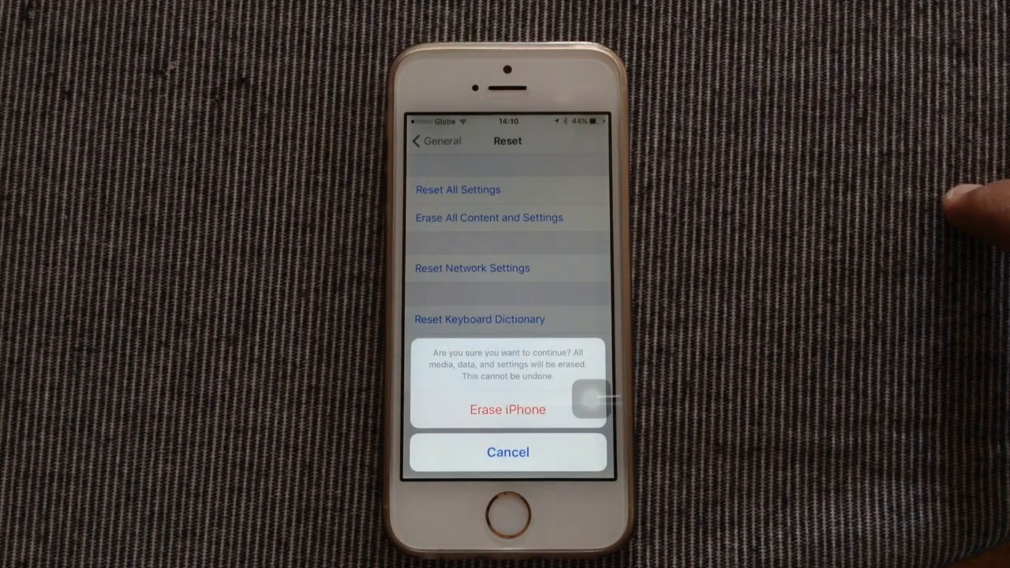
- Confirm Erase iPhone to wipe all content and settings
click(507, 409)
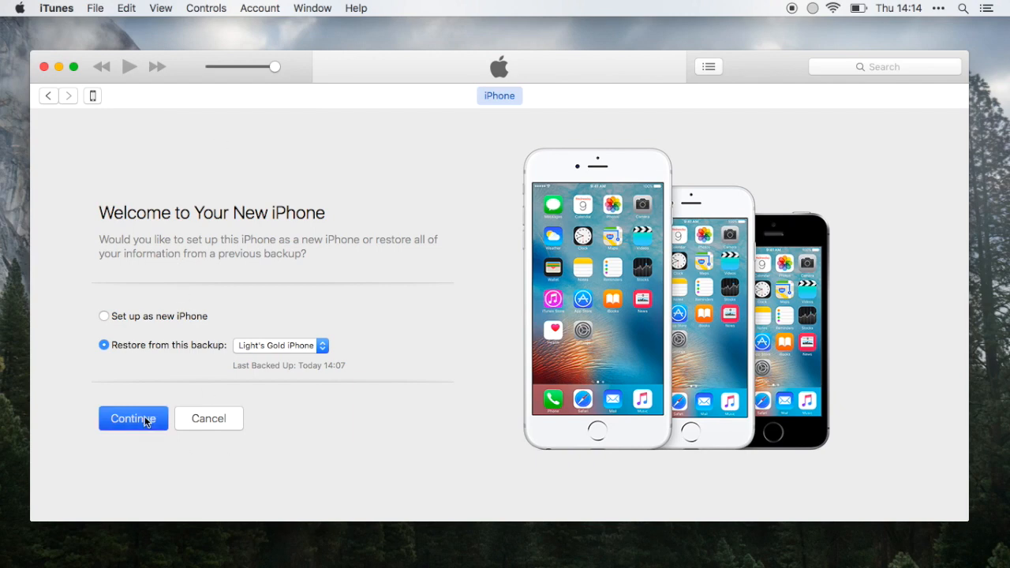
- Restore the erased iPhone from today's latest backup and continue
click(132, 418)
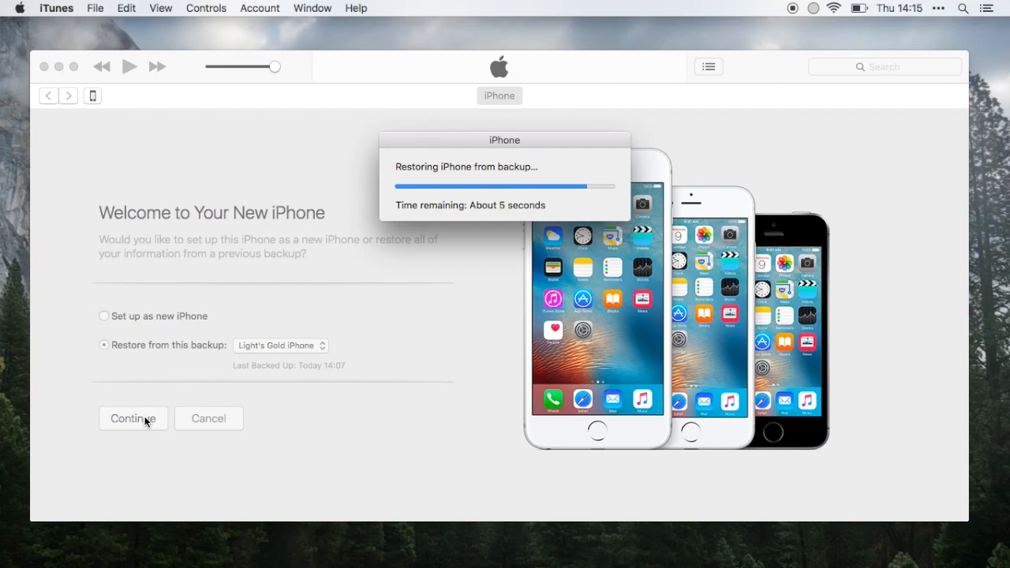
click(133, 418)
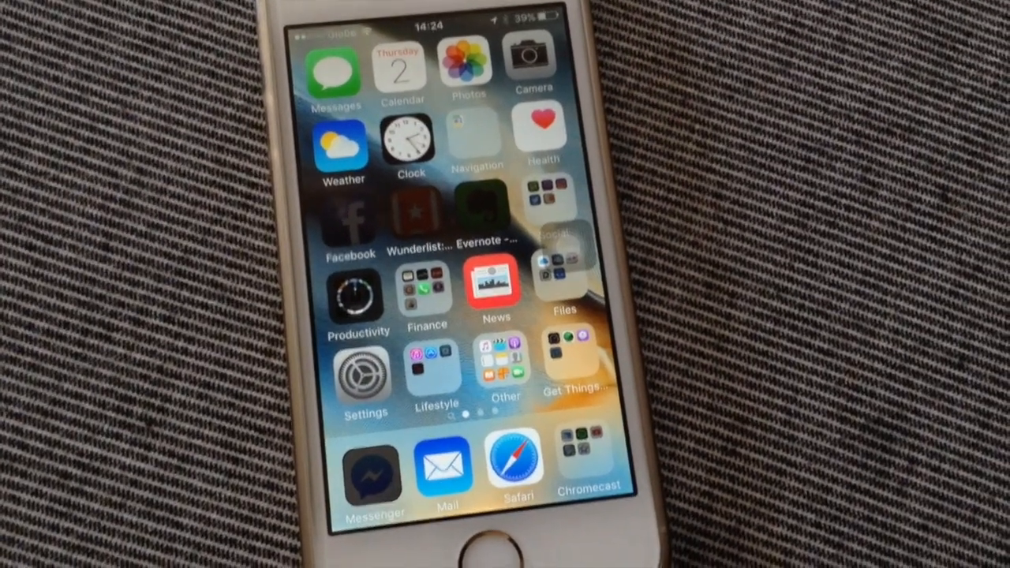
- Open the Productivity folder to watch its apps reinstall
click(359, 297)
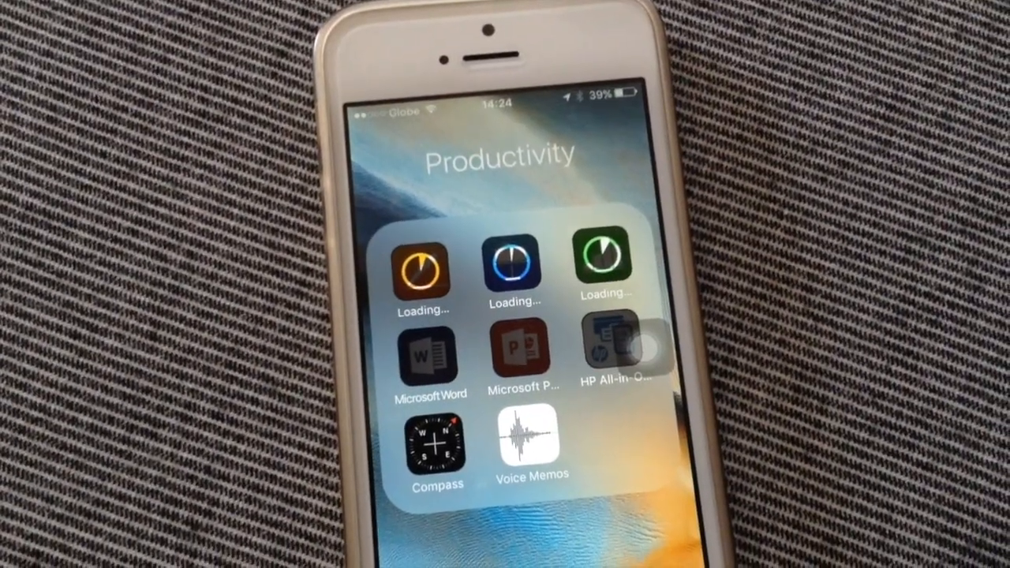